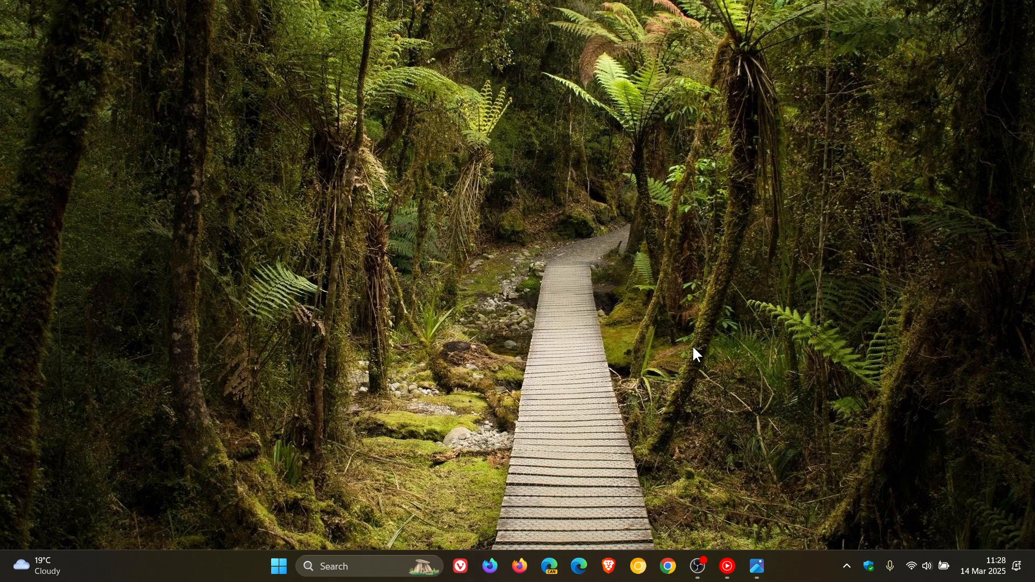
mouse_move(794, 309)
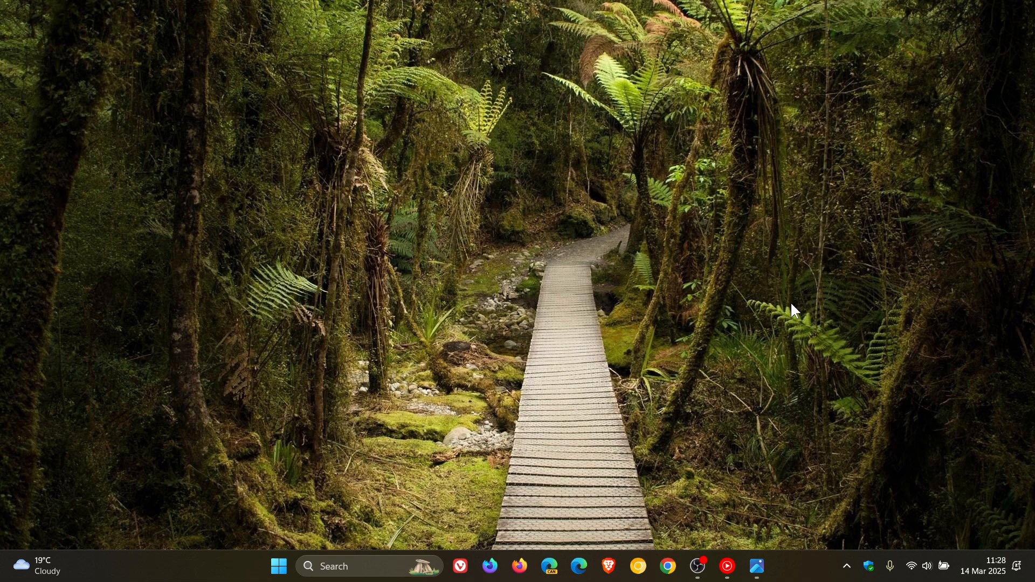
mouse_move(997, 459)
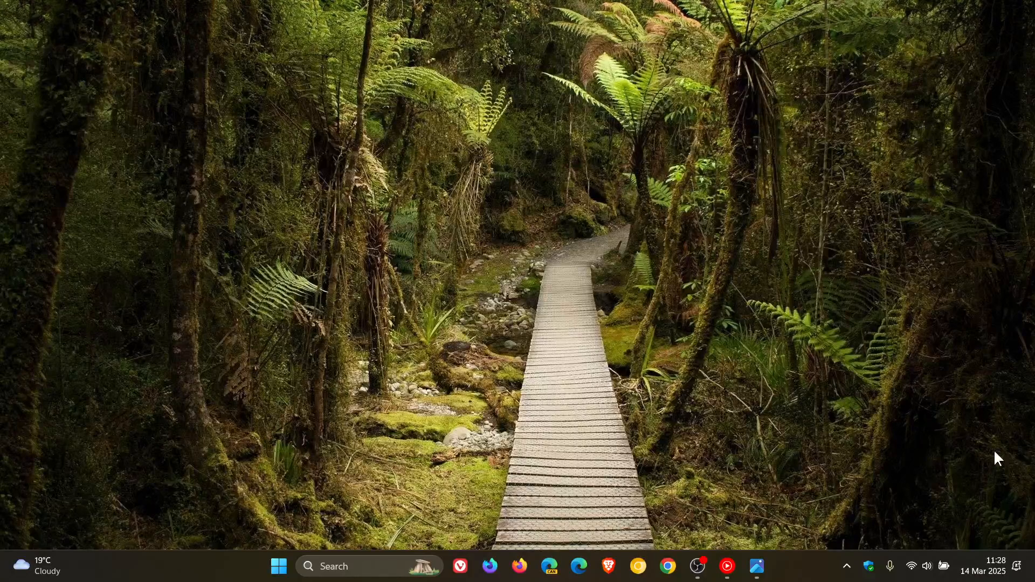
- Peek at the notification calendar, then launch the Settings app from Start
click(983, 570)
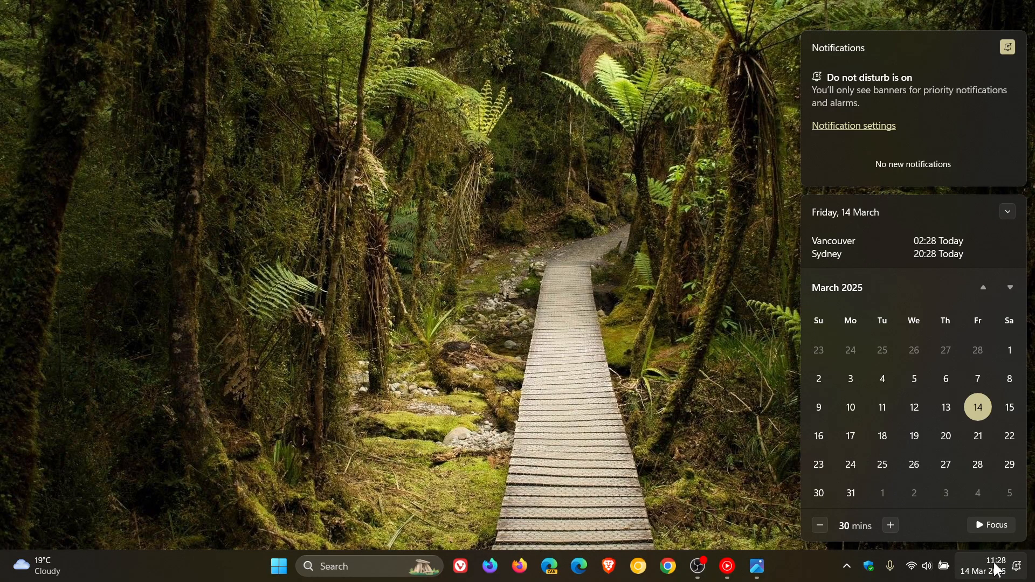
mouse_move(880, 465)
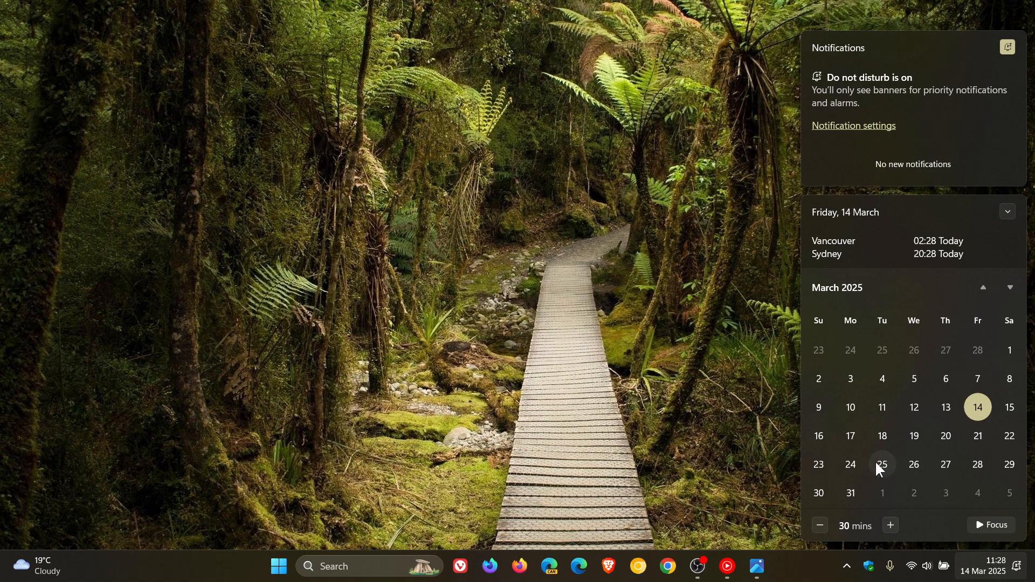
mouse_move(882, 465)
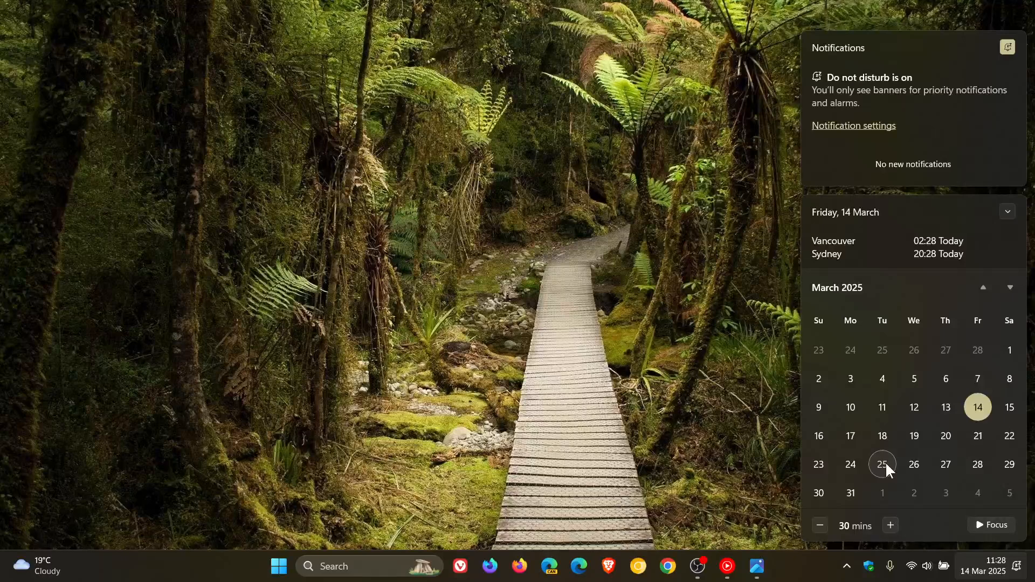
mouse_move(680, 298)
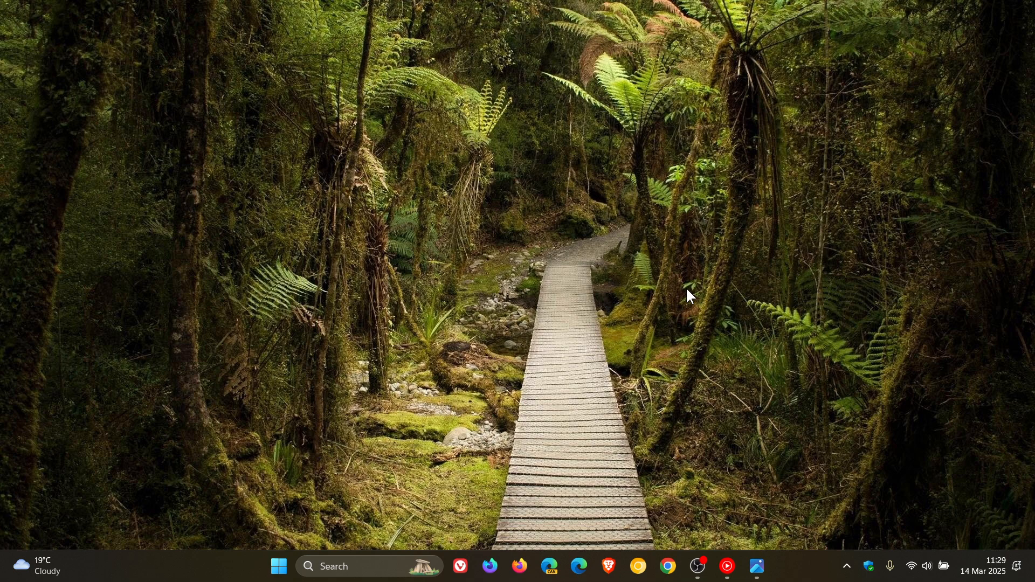
click(277, 566)
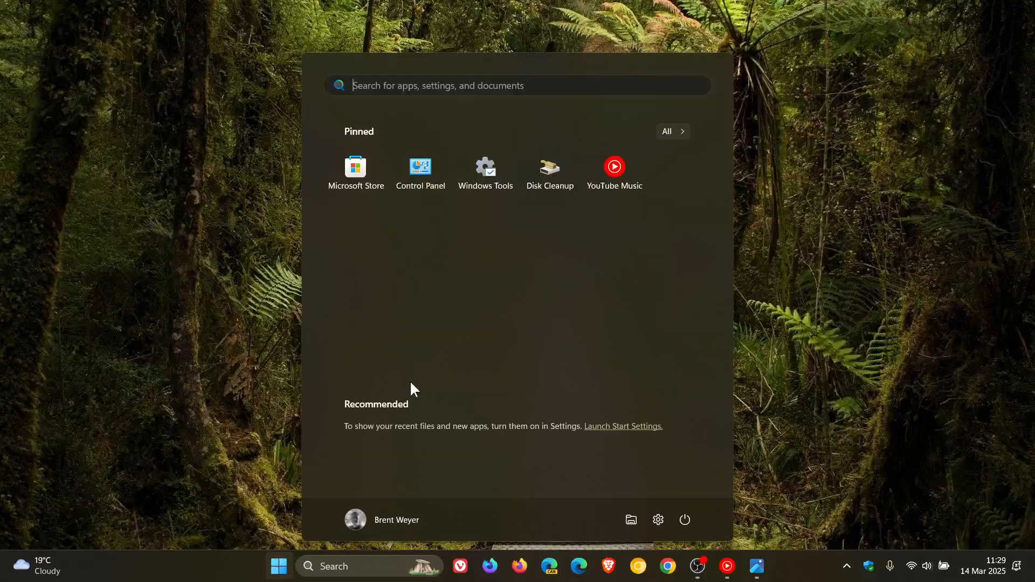
click(658, 520)
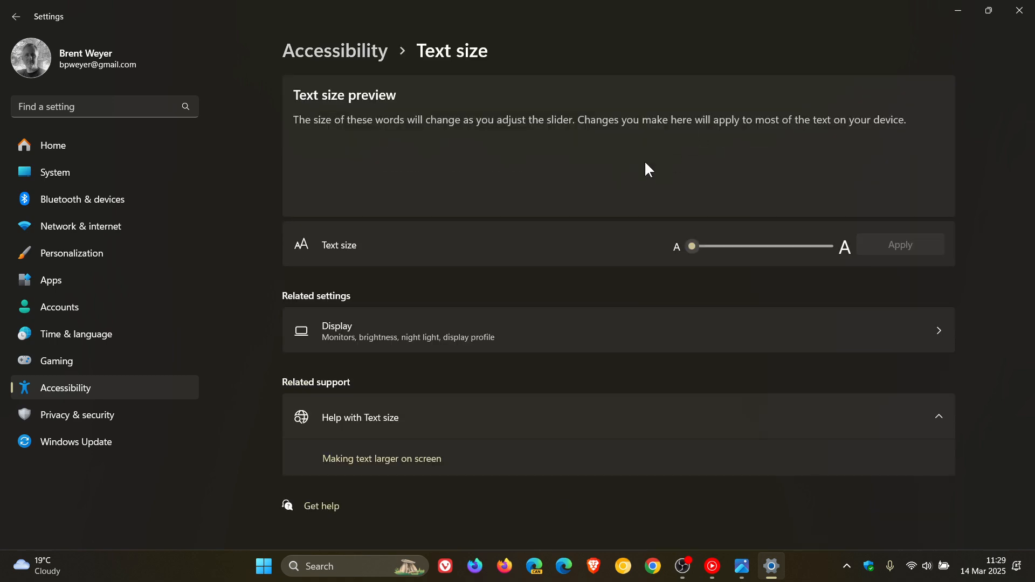
mouse_move(663, 168)
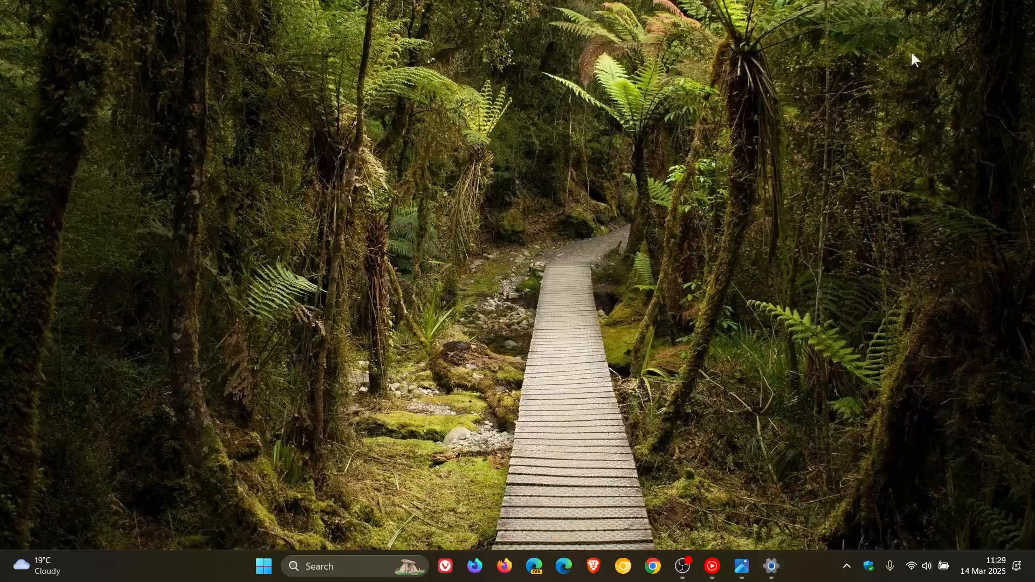
mouse_move(722, 205)
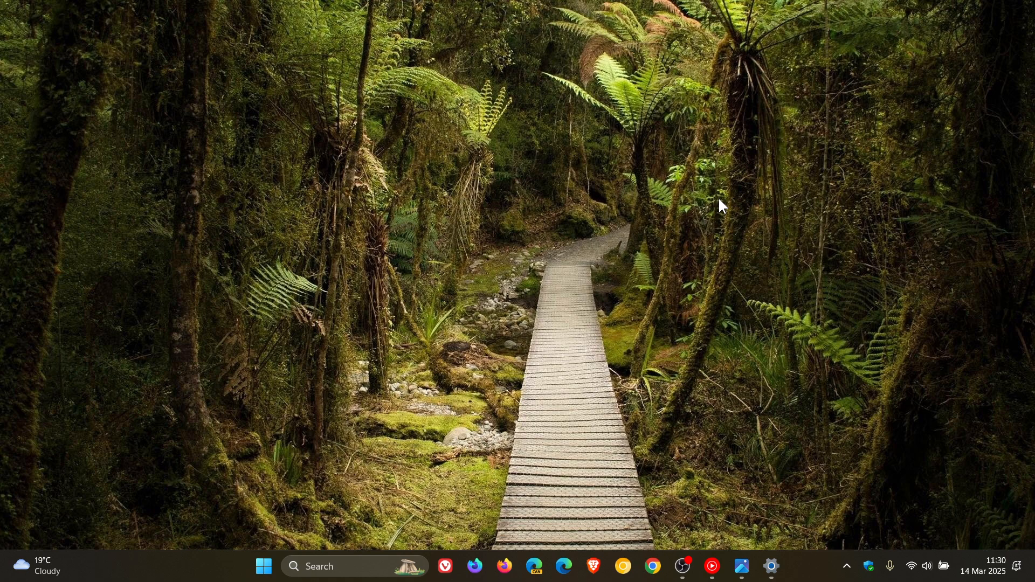
mouse_move(686, 317)
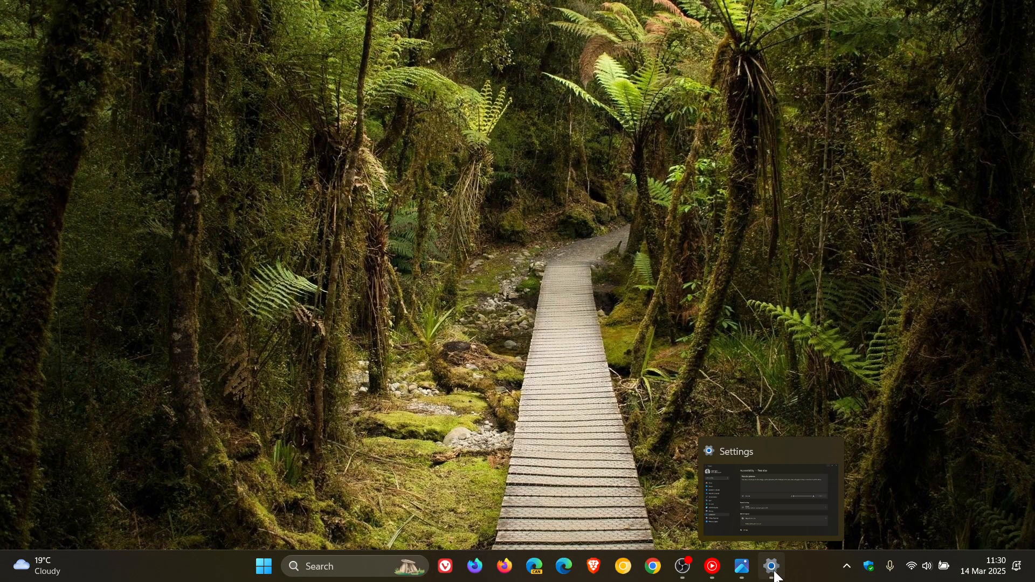
- Restore the Settings window, show its Home overview, then hide it again
click(770, 566)
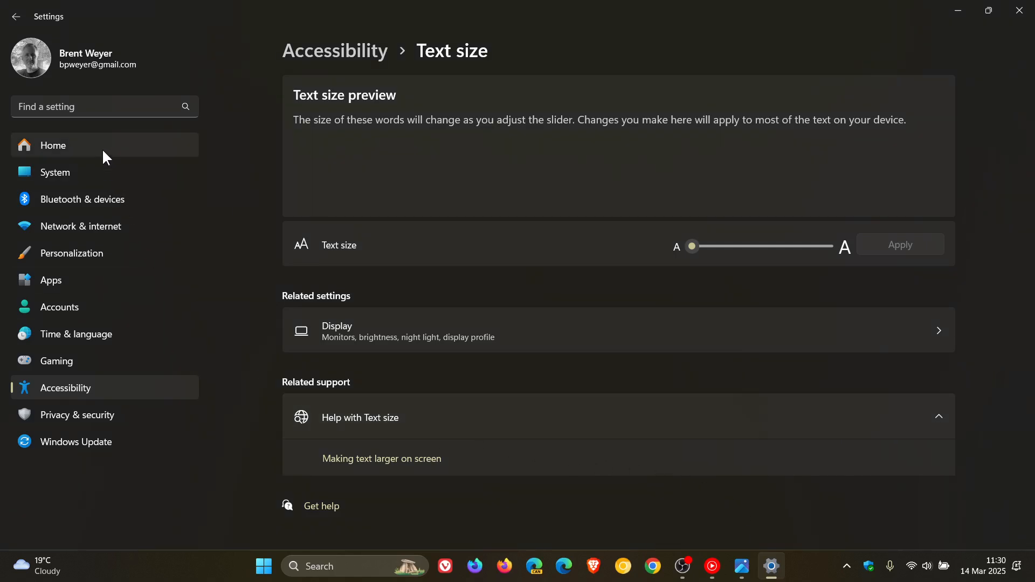
click(53, 145)
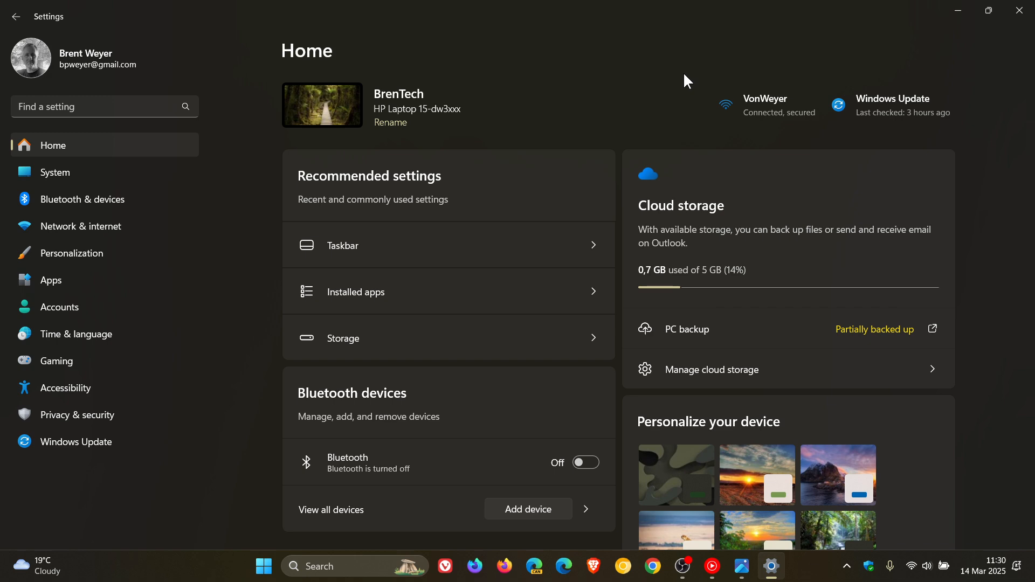
mouse_move(659, 93)
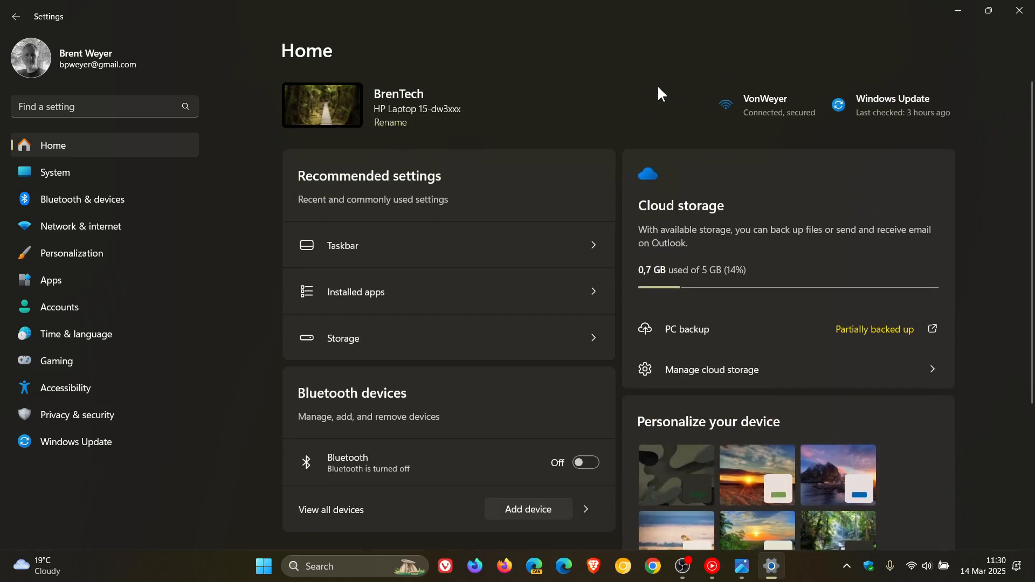
mouse_move(940, 68)
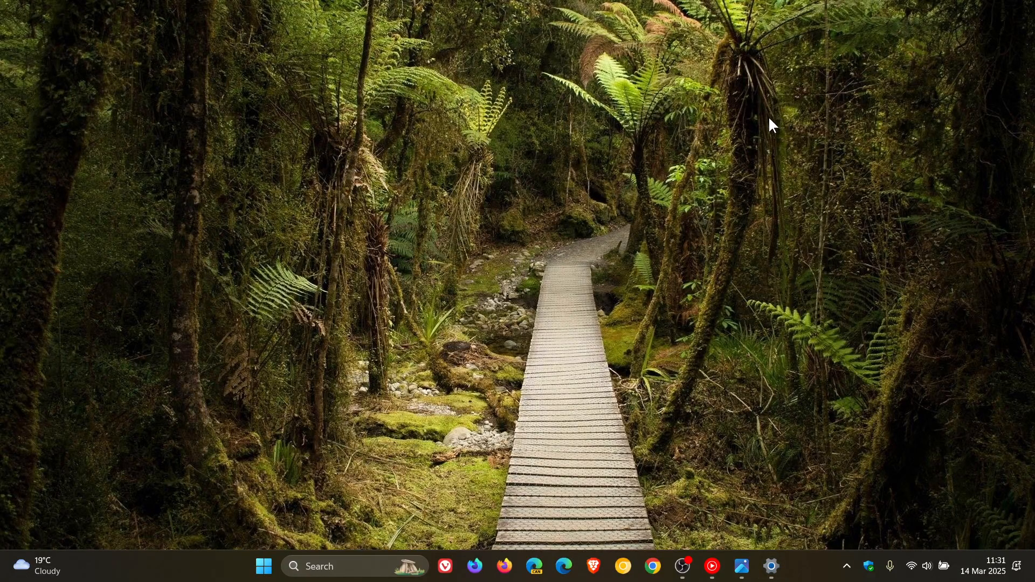
mouse_move(742, 565)
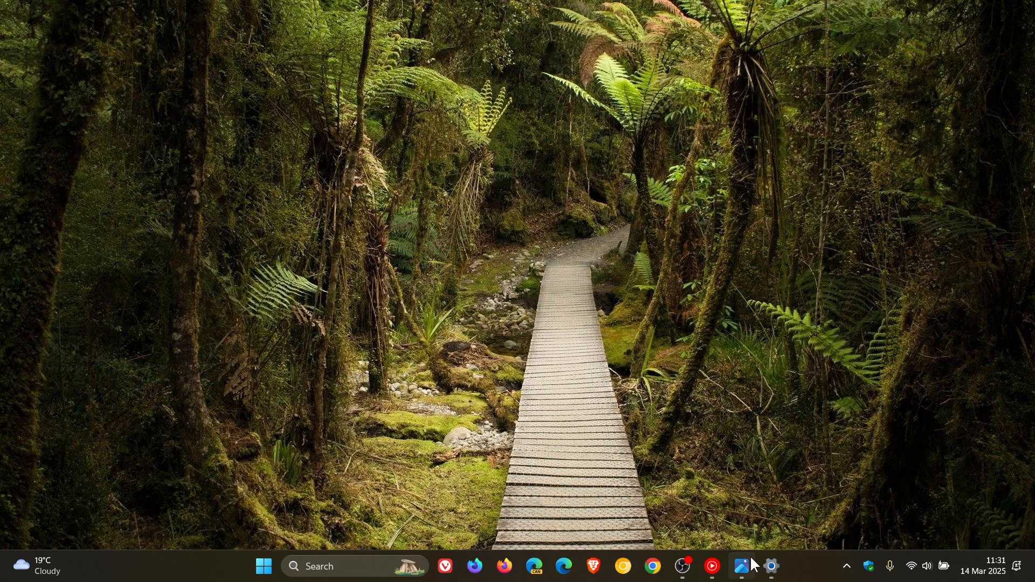
click(770, 566)
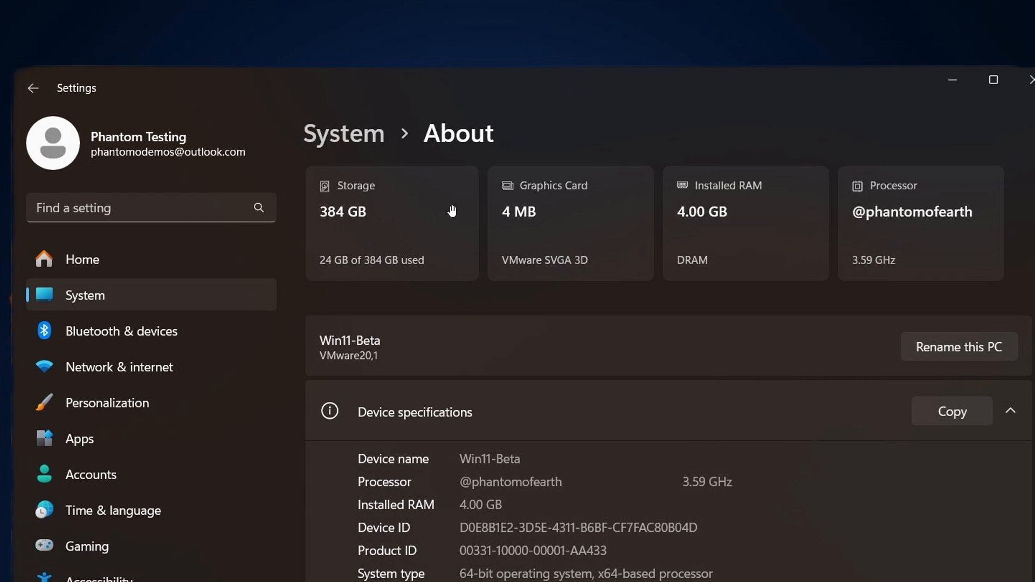
mouse_move(854, 148)
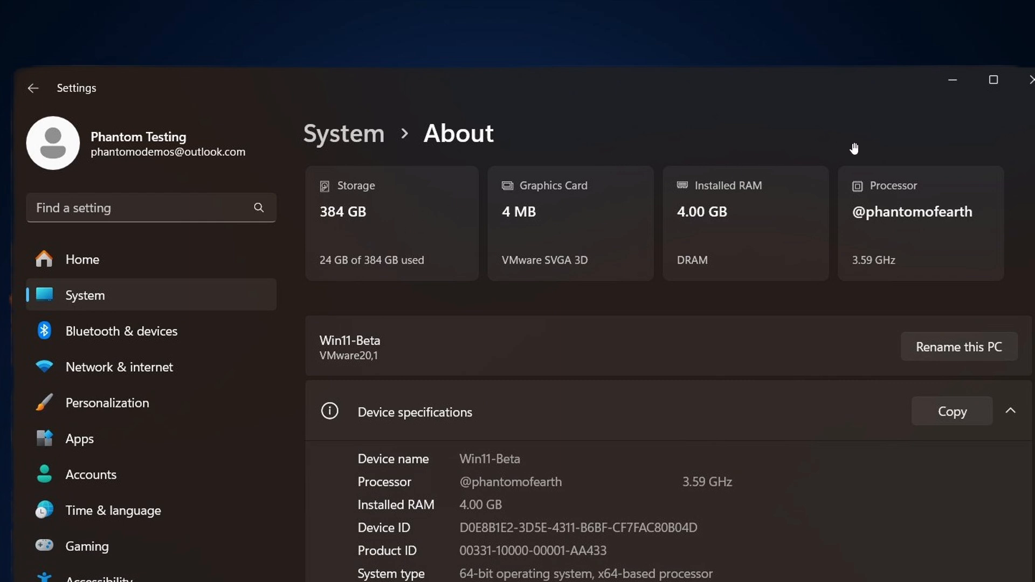
mouse_move(887, 189)
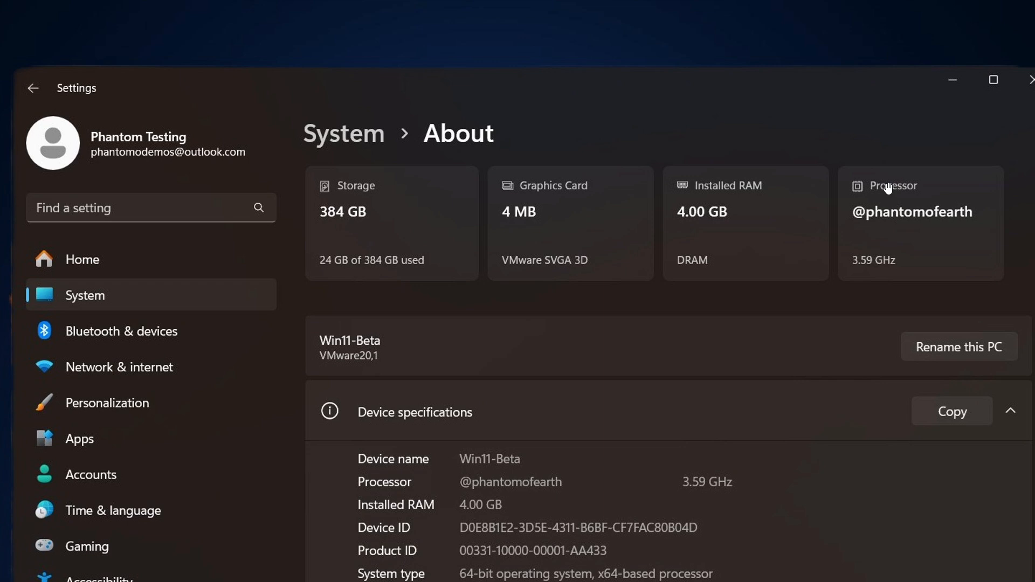
mouse_move(455, 221)
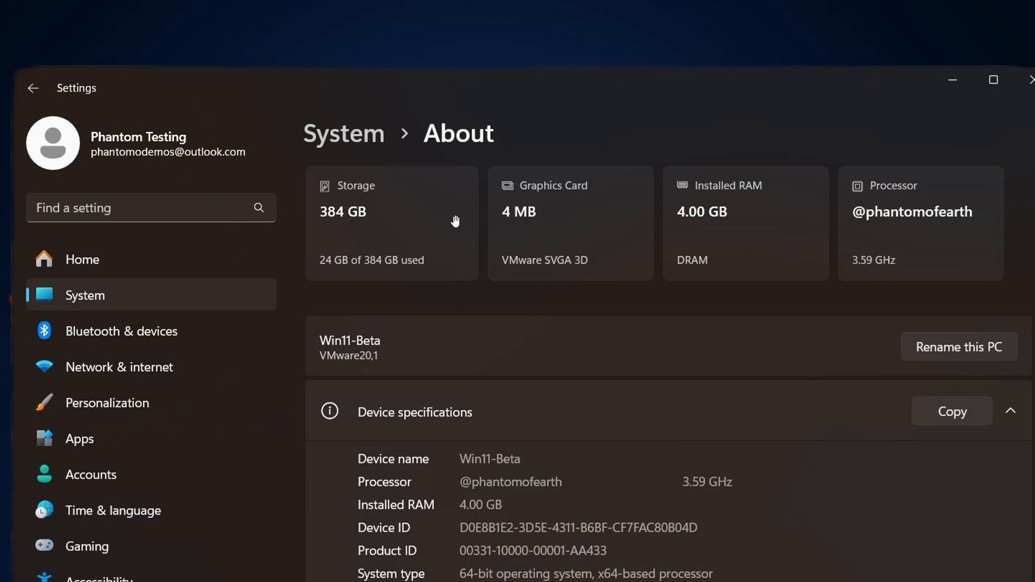
mouse_move(871, 141)
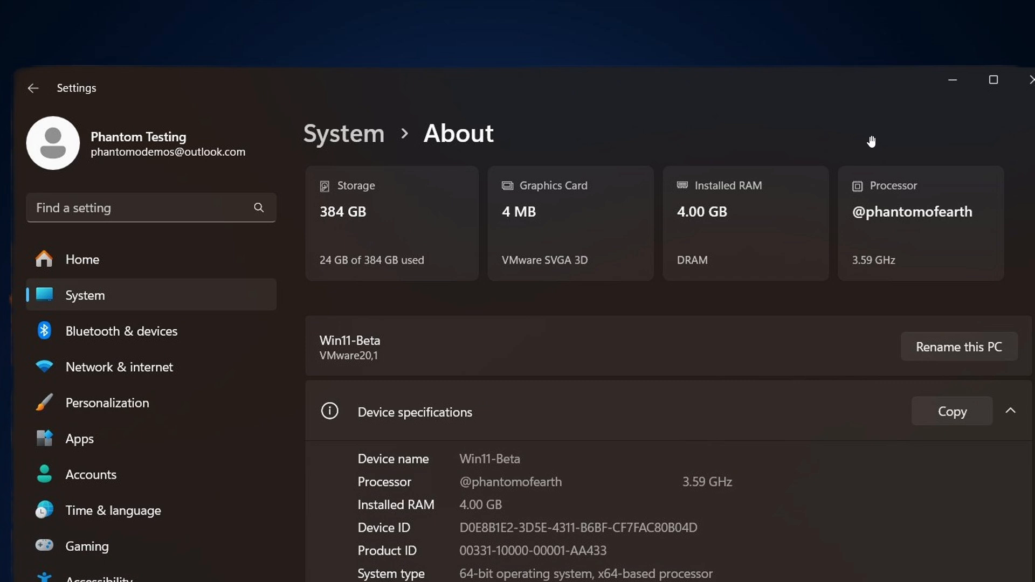
mouse_move(862, 140)
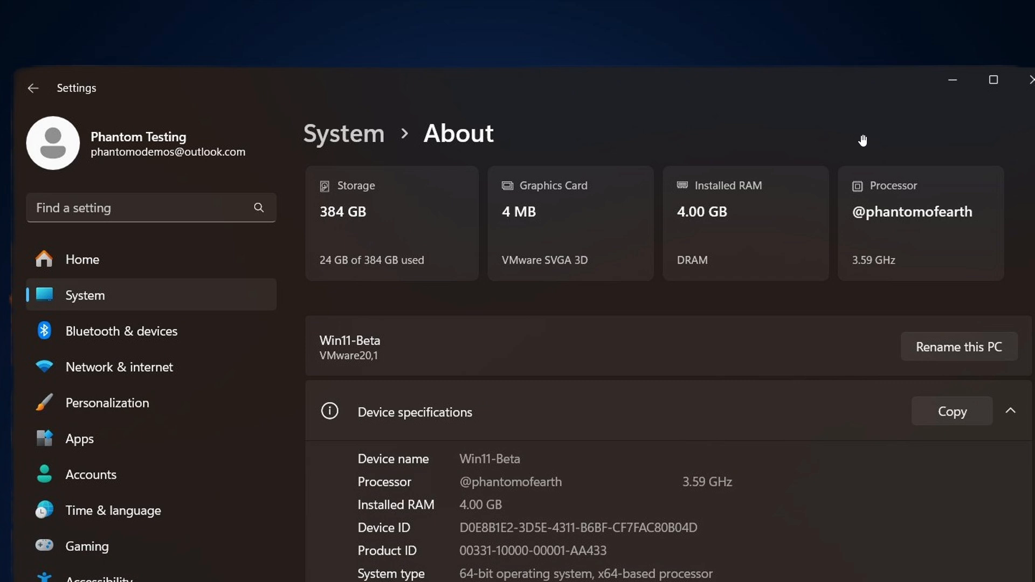
mouse_move(760, 153)
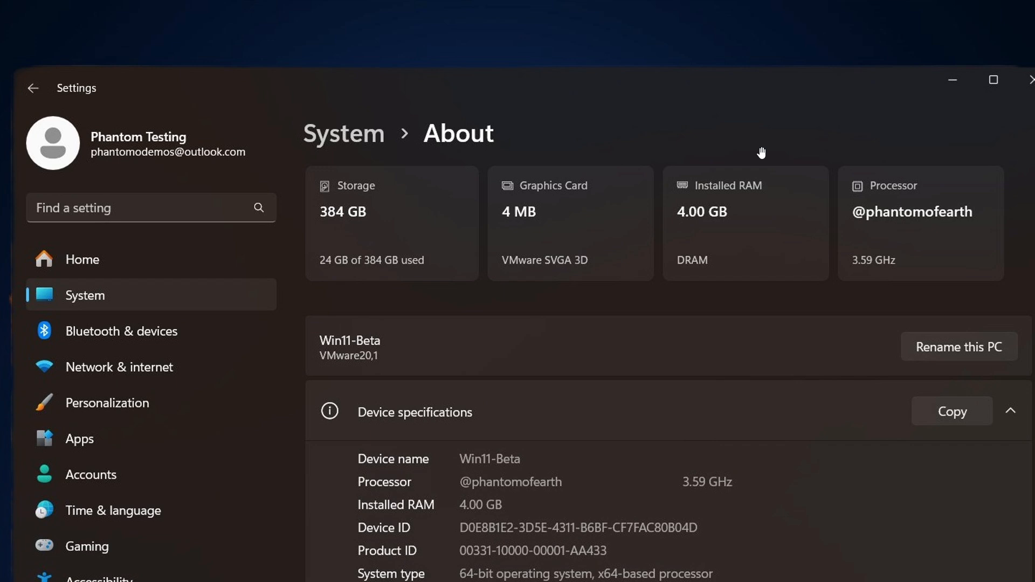
mouse_move(937, 172)
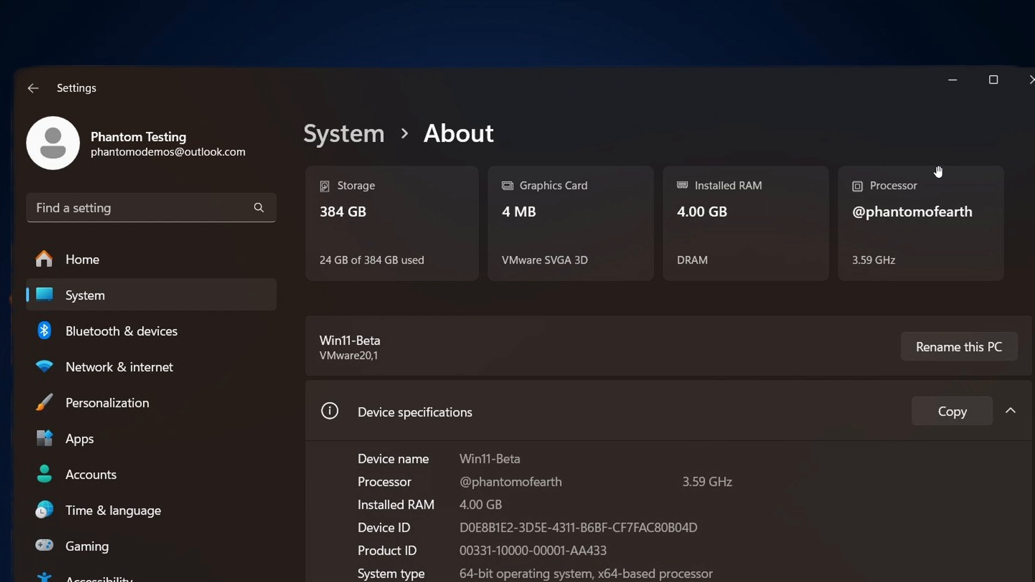
mouse_move(847, 133)
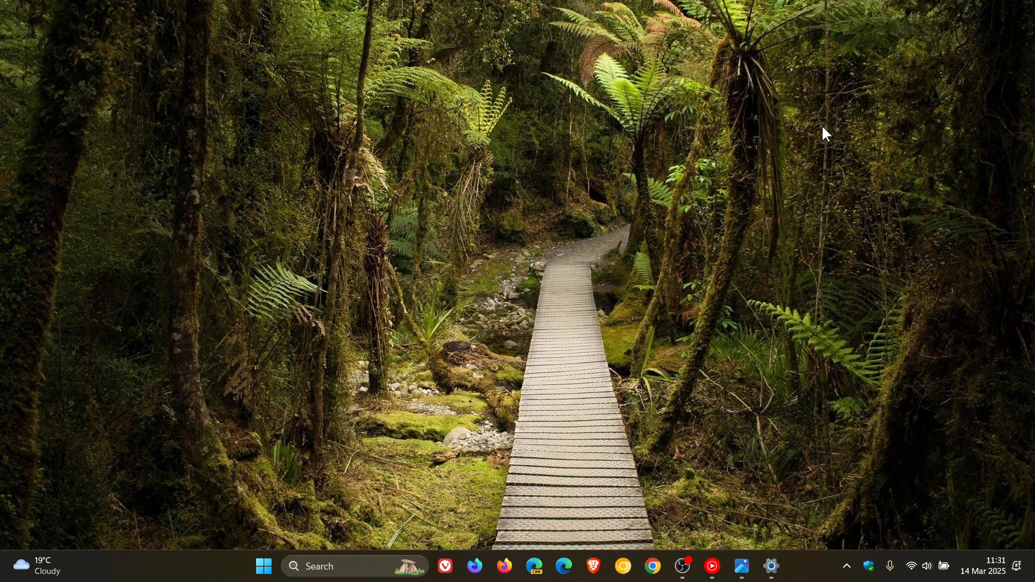
mouse_move(771, 566)
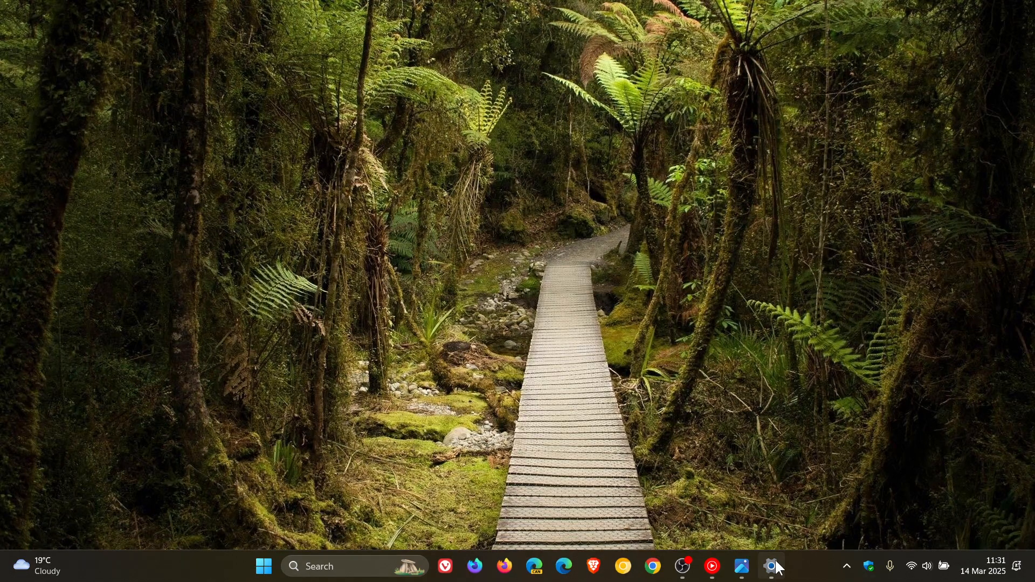
click(770, 566)
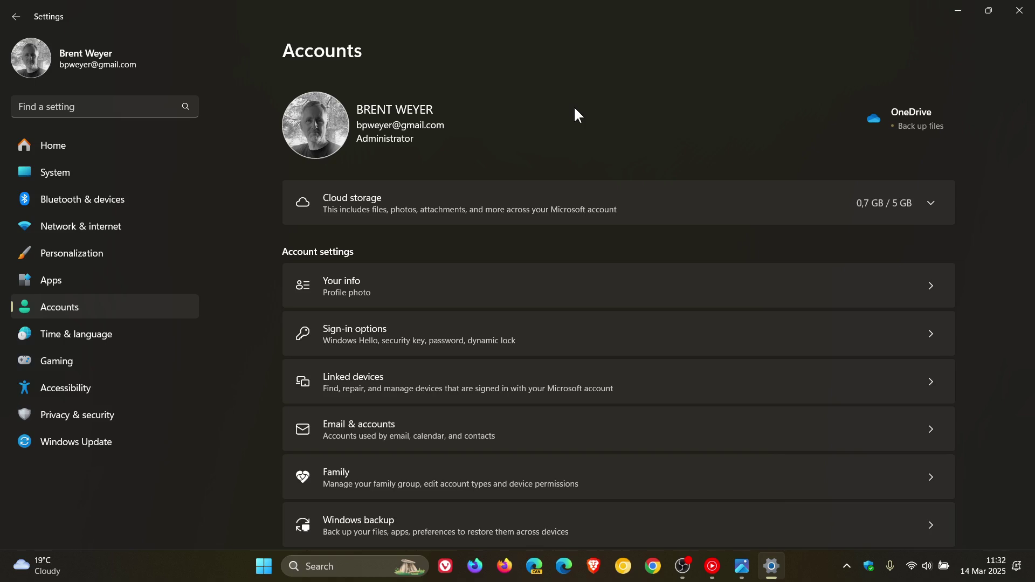
mouse_move(396, 96)
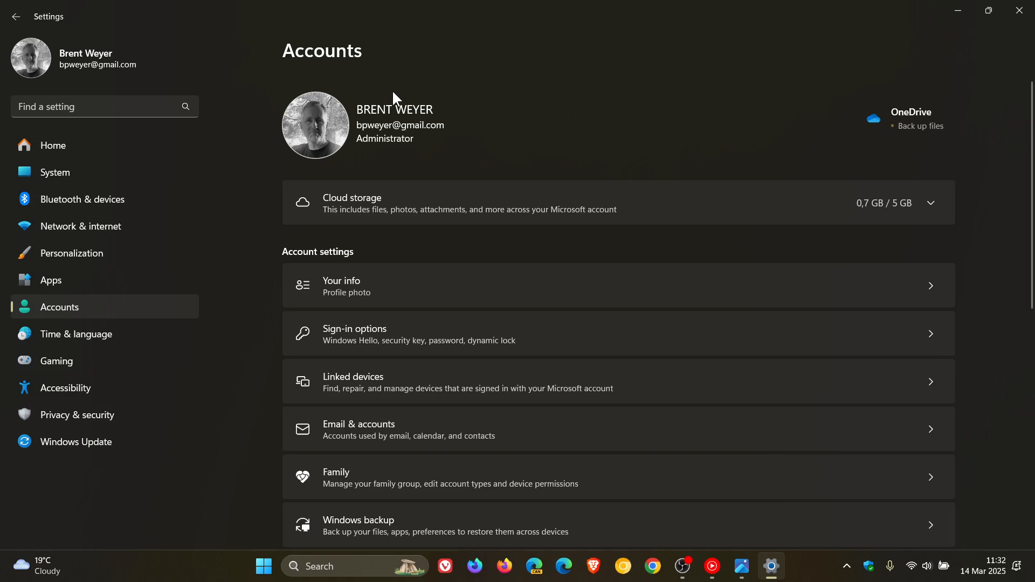
mouse_move(515, 103)
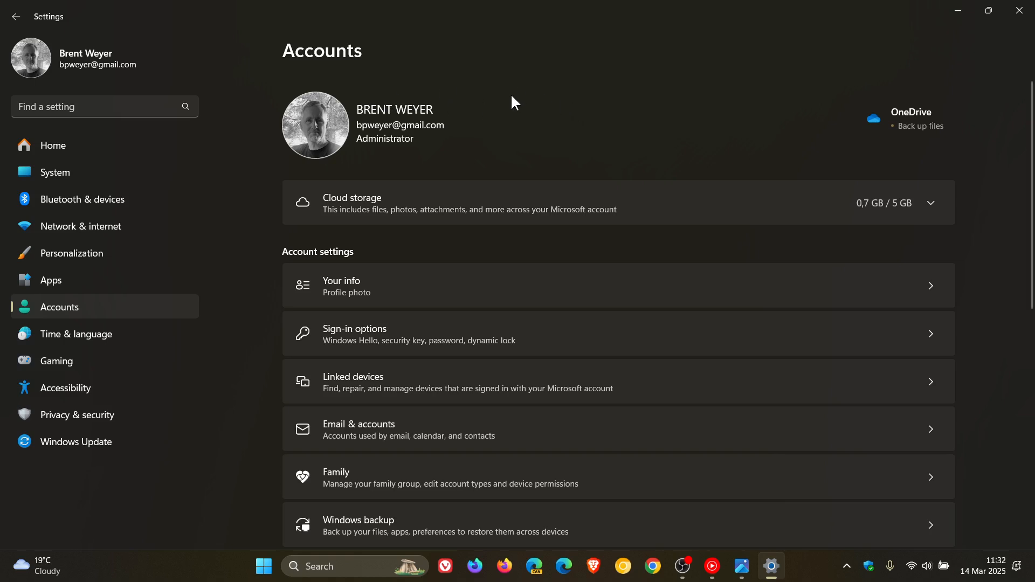
mouse_move(506, 94)
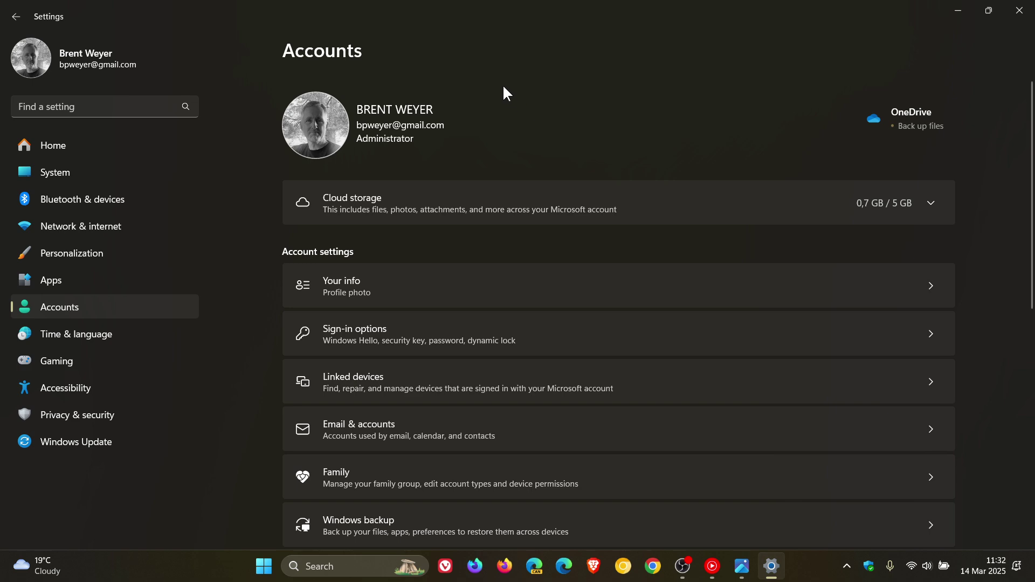
mouse_move(460, 120)
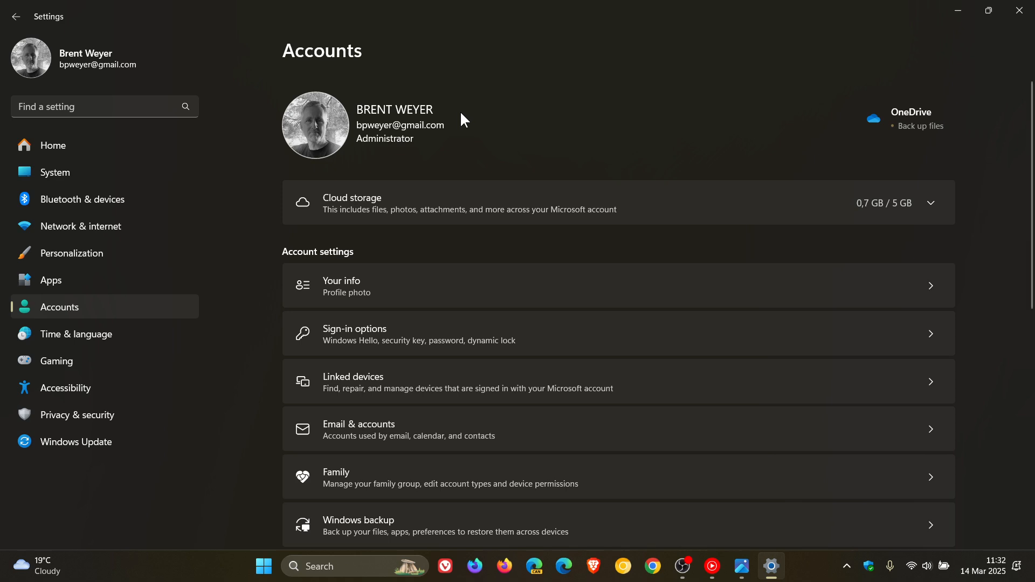
mouse_move(470, 122)
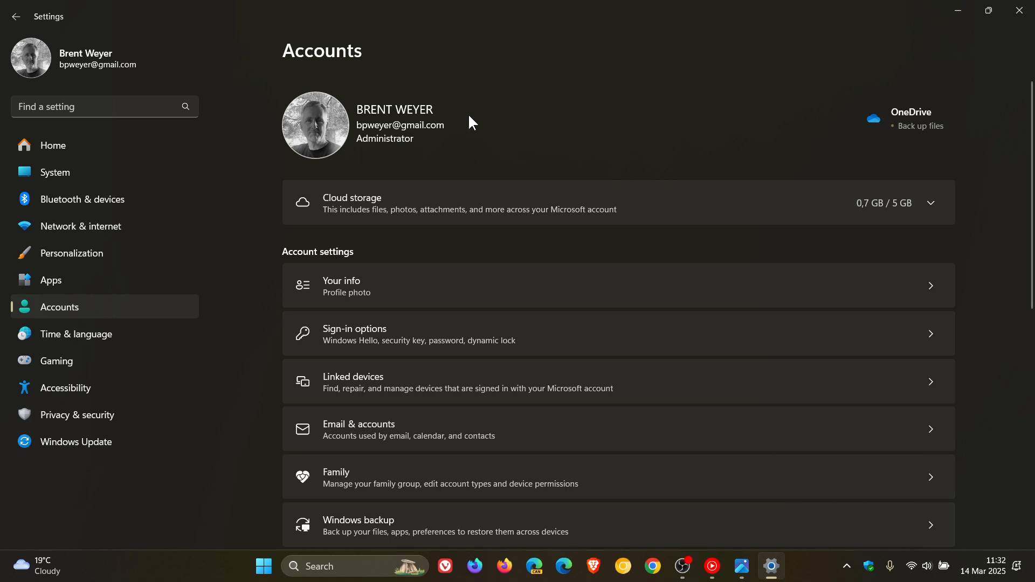
mouse_move(670, 62)
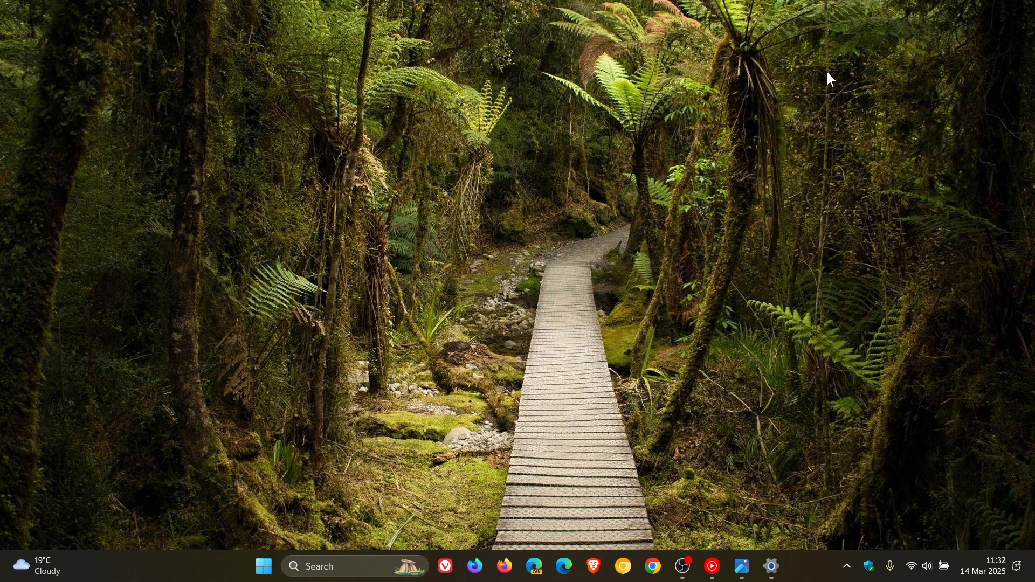
mouse_move(742, 565)
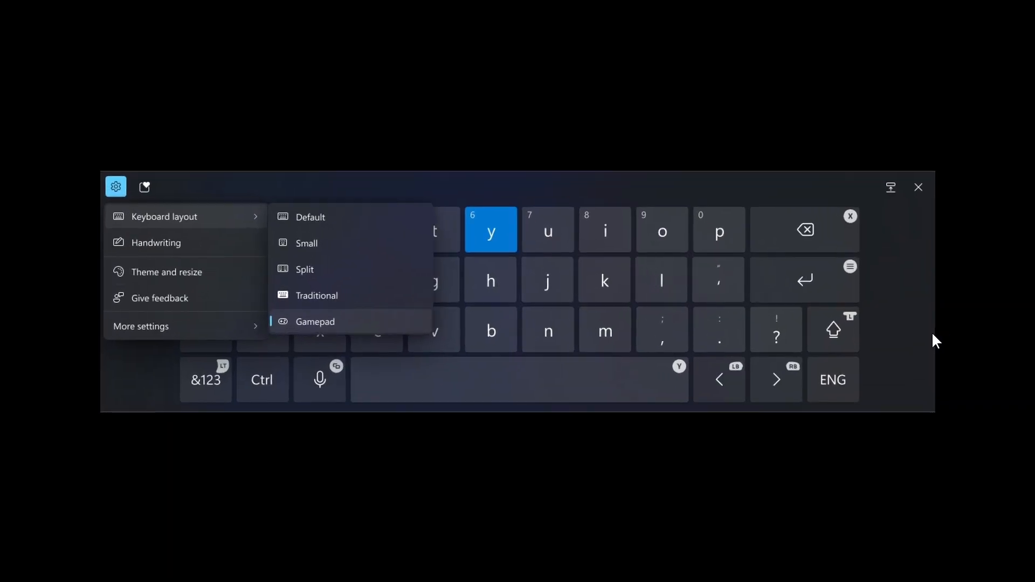
mouse_move(743, 119)
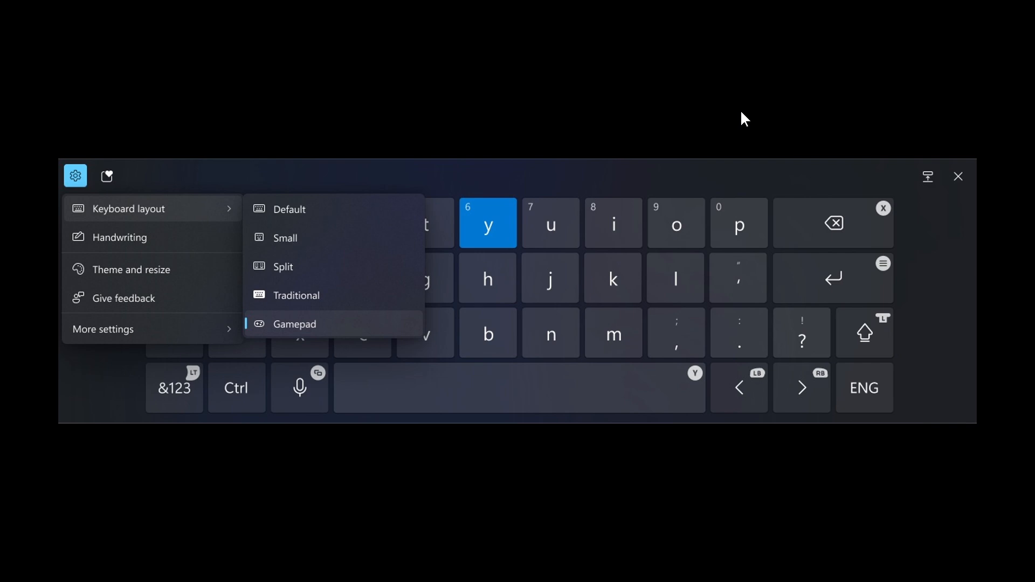
mouse_move(725, 122)
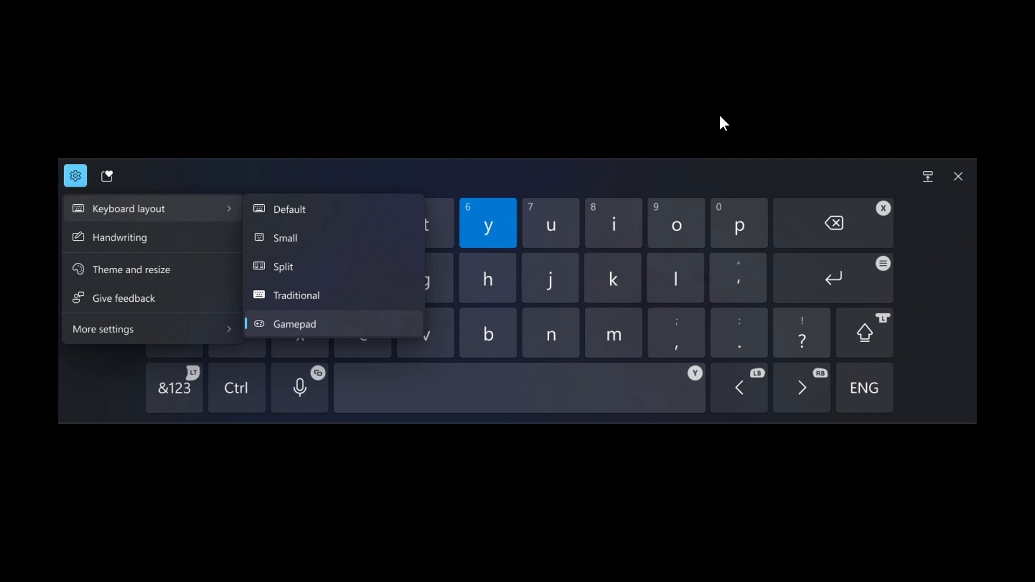
- Dismiss the Gamepad-layout touch keyboard to show the desktop
click(956, 176)
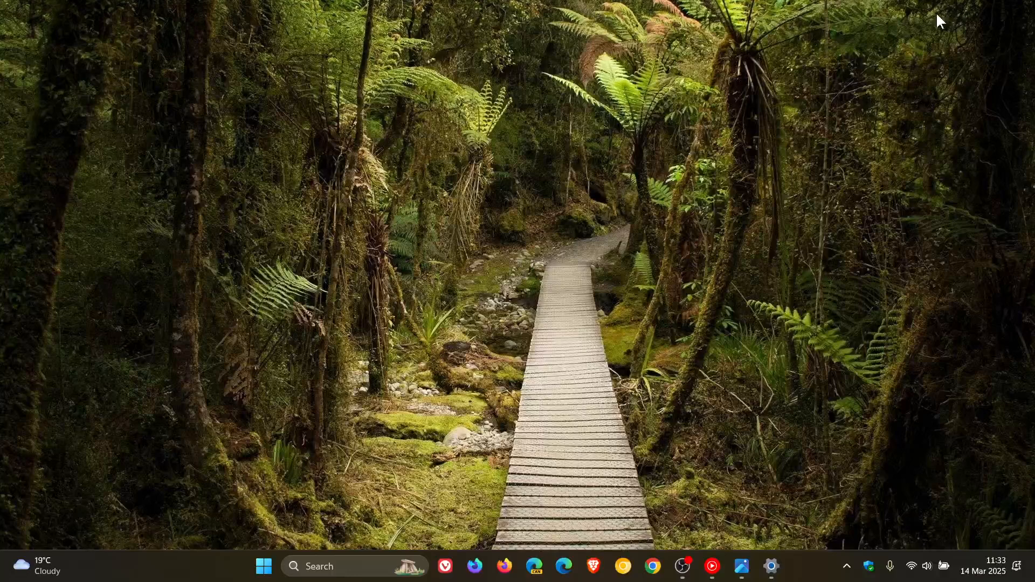
mouse_move(681, 214)
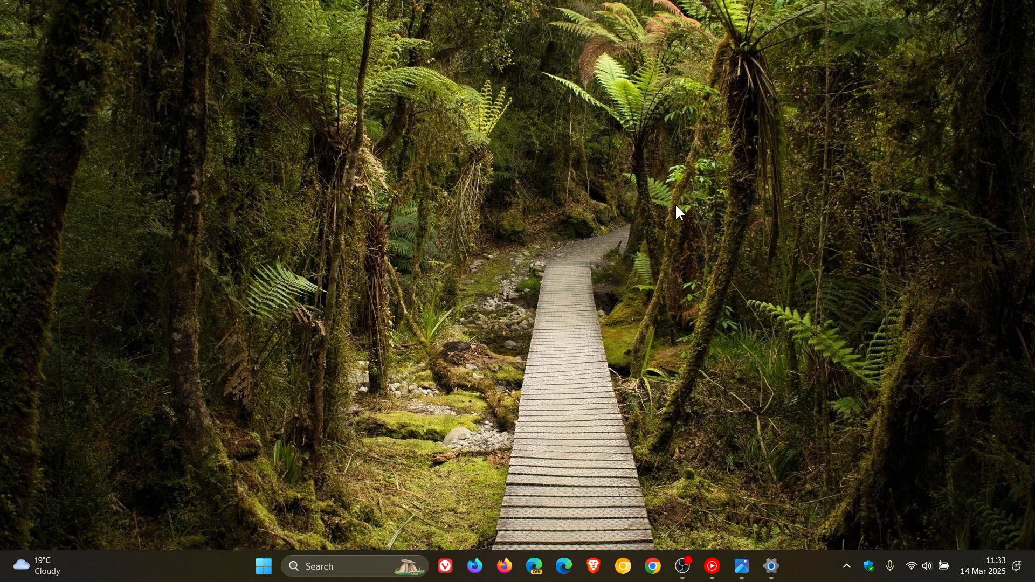
mouse_move(698, 330)
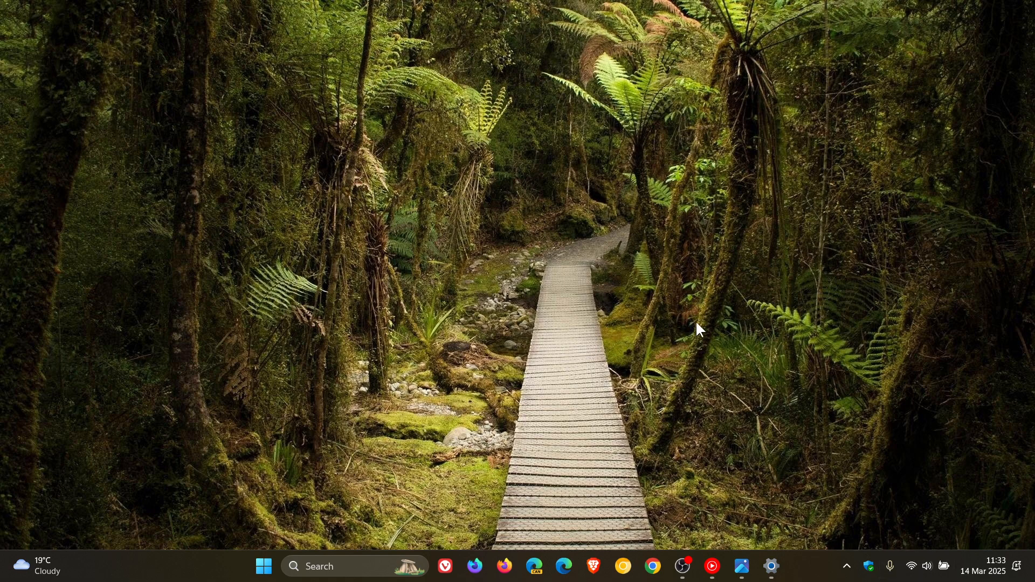
mouse_move(719, 234)
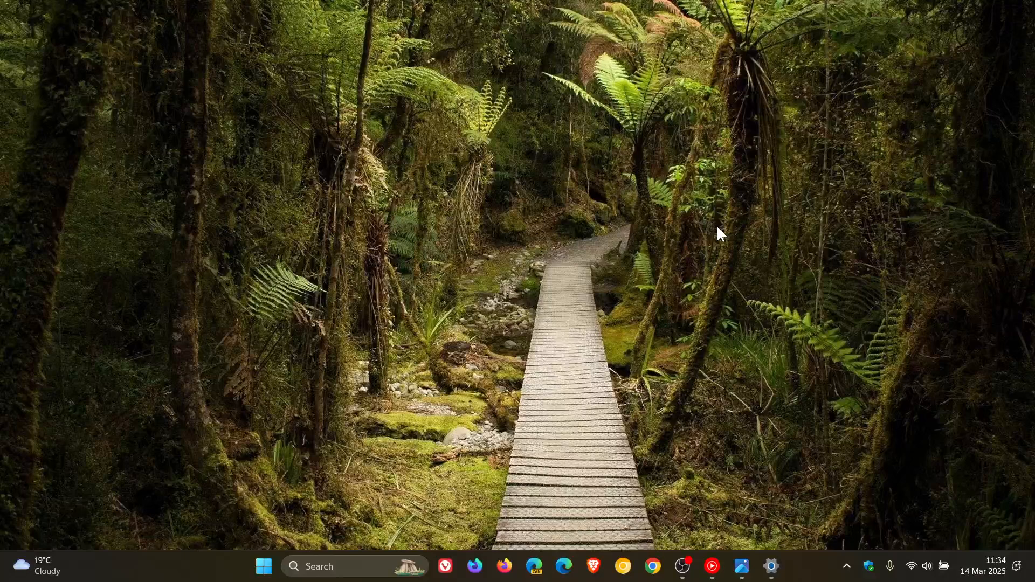
mouse_move(227, 553)
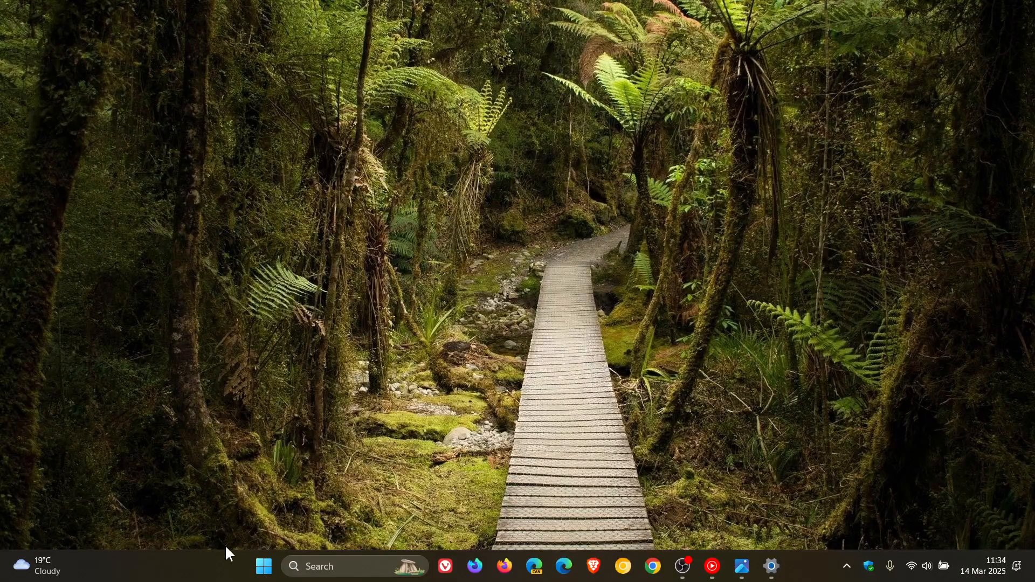
mouse_move(294, 516)
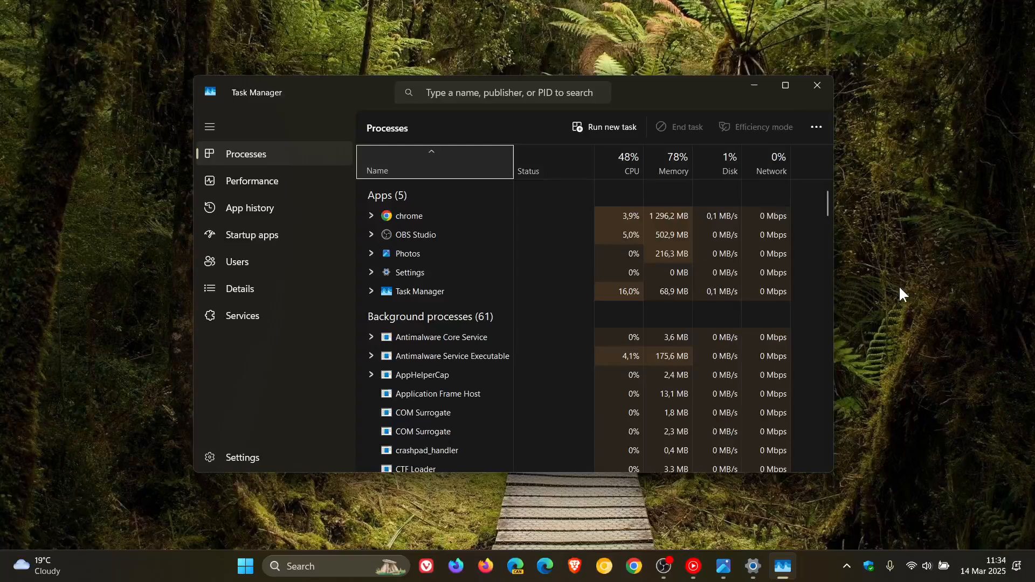
- View the CPU performance graph, then the Users page with per-account resource usage
click(252, 180)
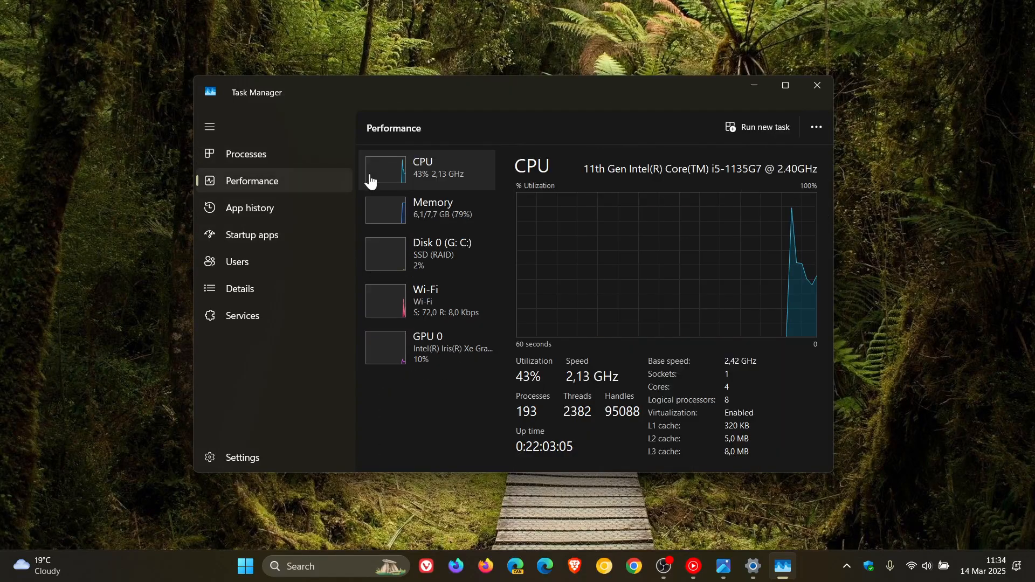
mouse_move(625, 234)
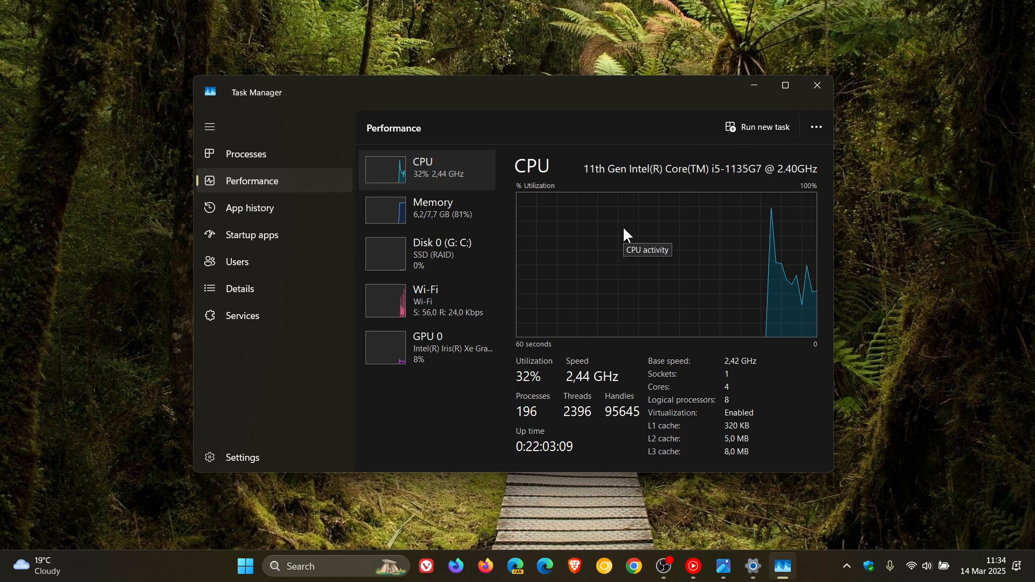
mouse_move(602, 249)
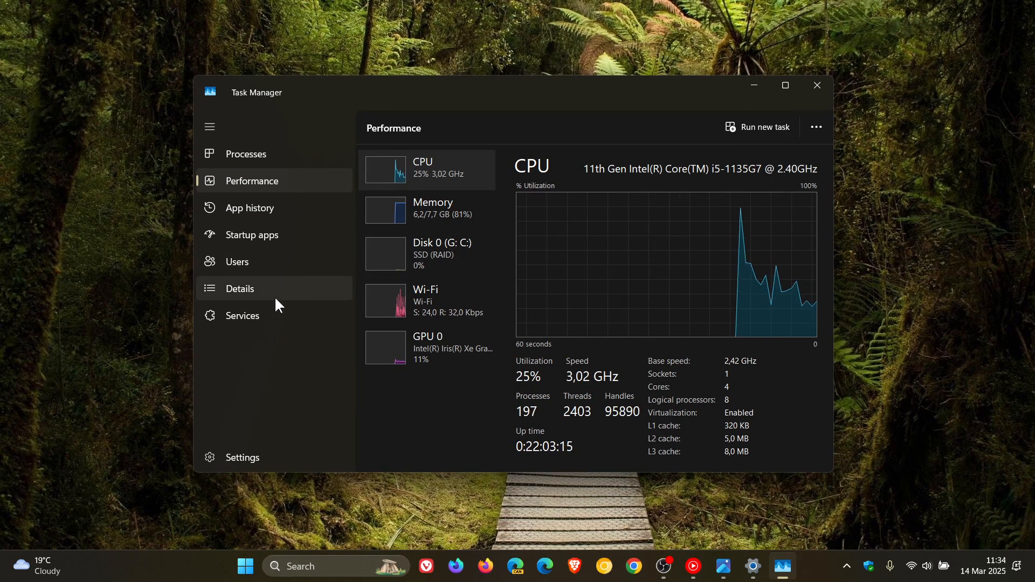
click(236, 261)
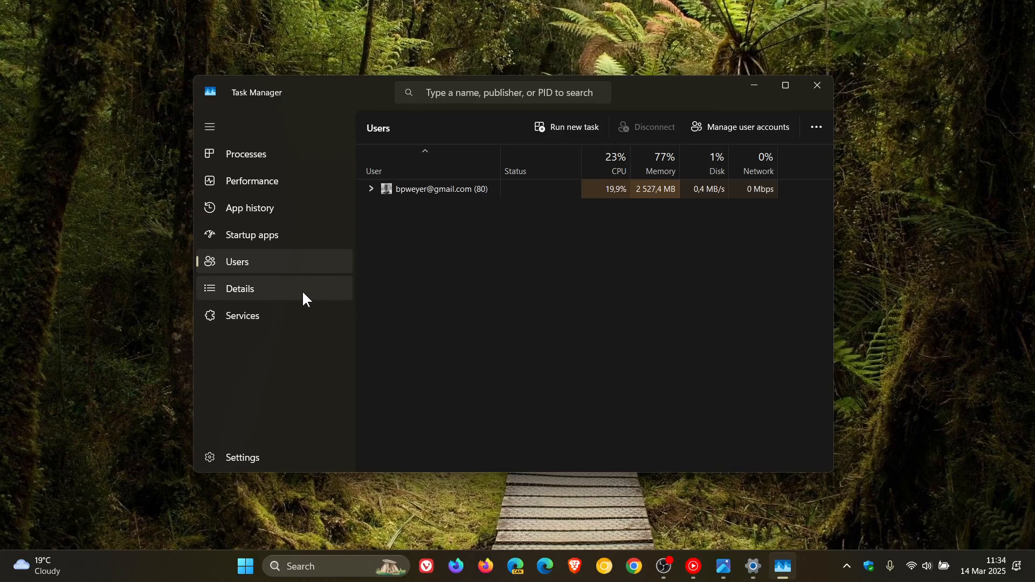
- Review the Details page's Select columns chooser without changes, then close Task Manager
click(239, 289)
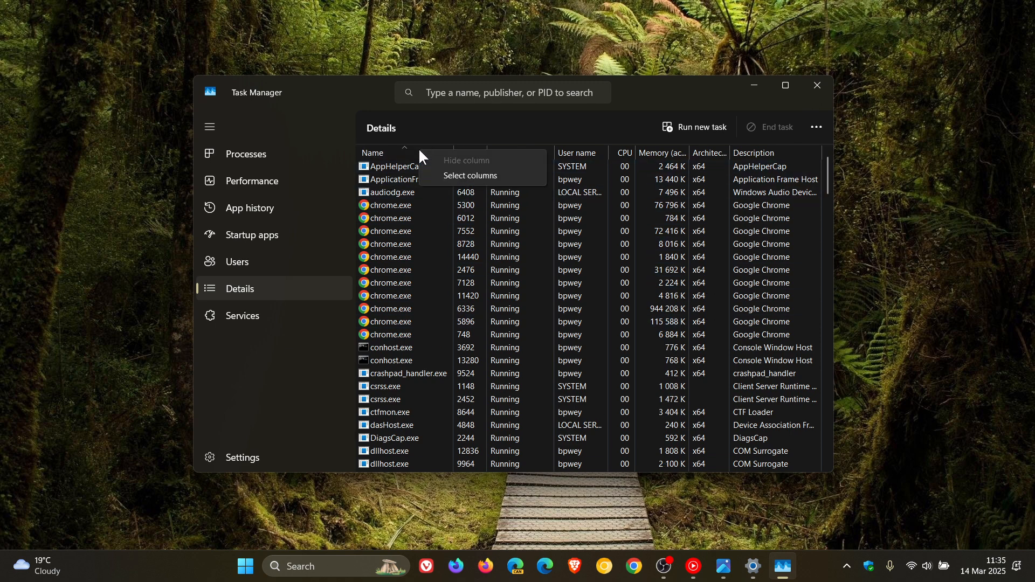
click(469, 174)
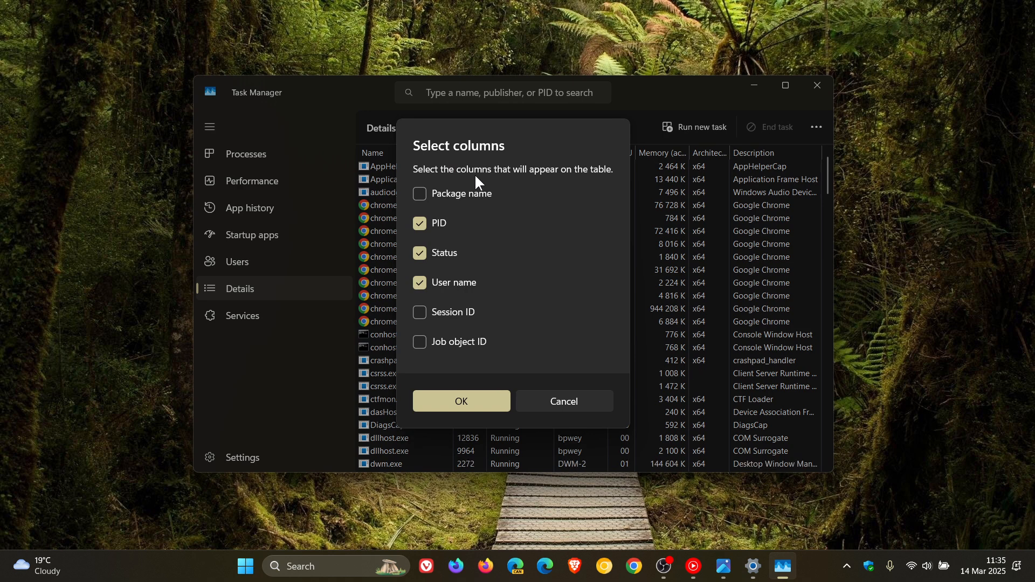
mouse_move(508, 249)
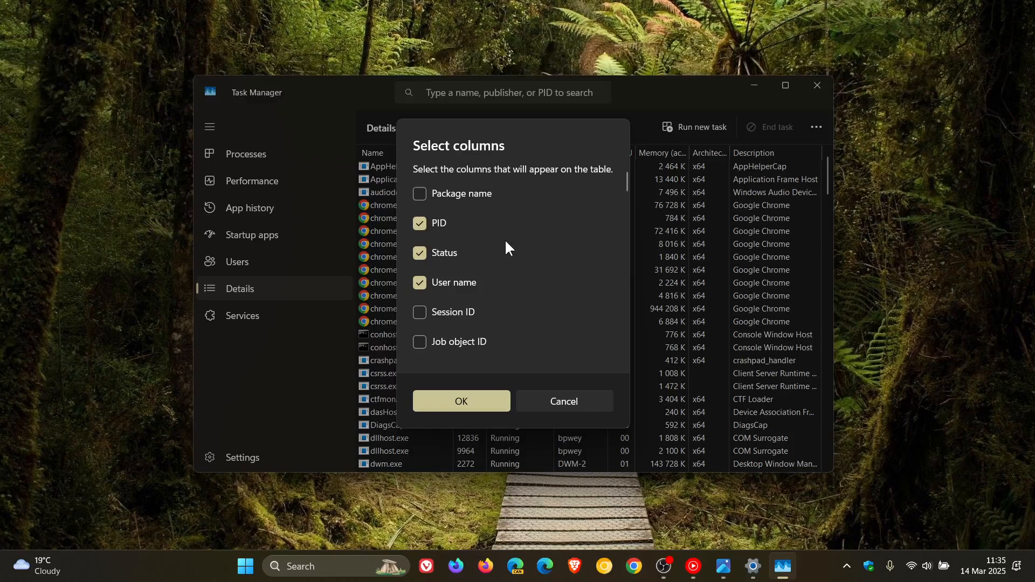
click(461, 401)
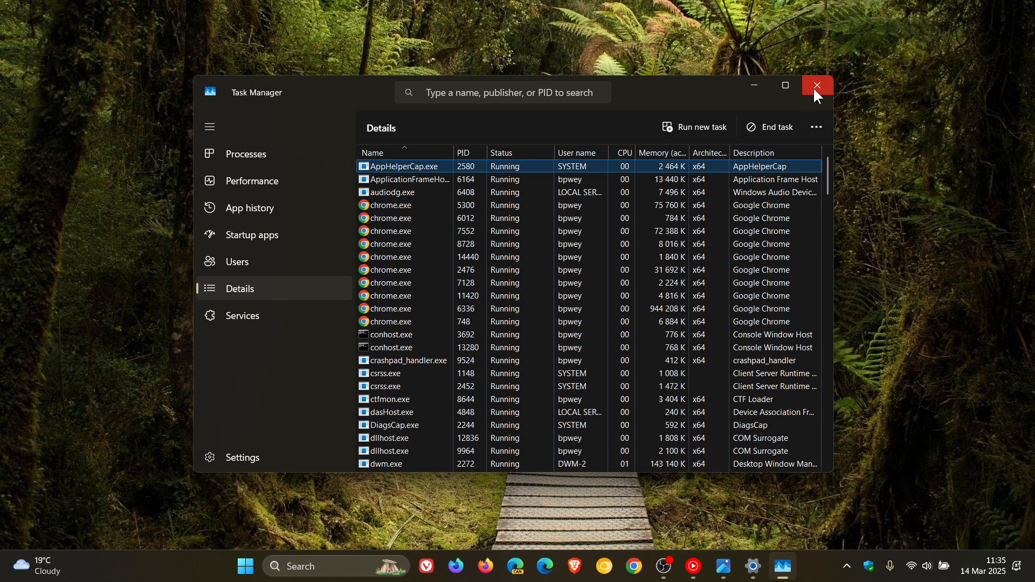
click(815, 85)
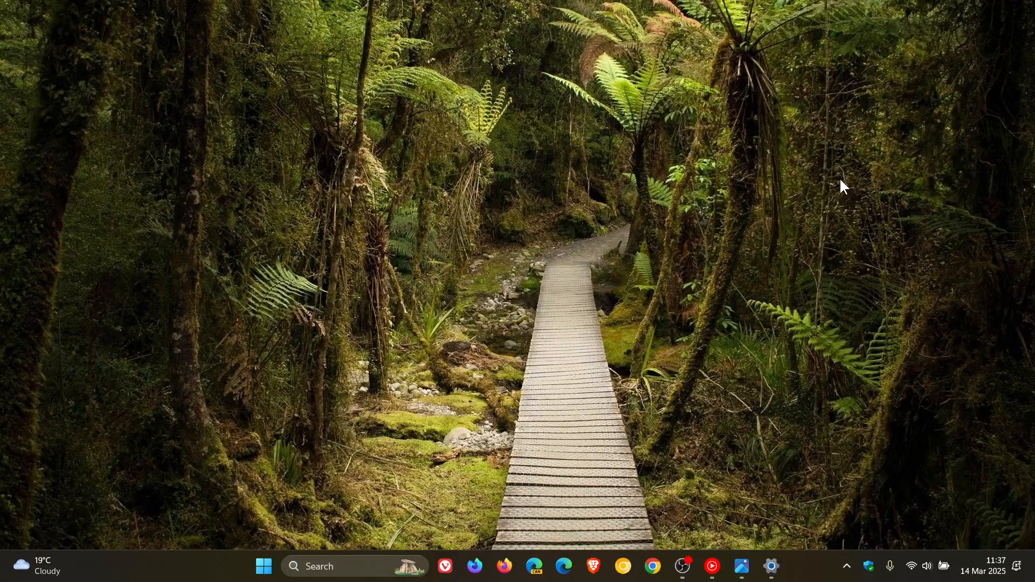
mouse_move(320, 452)
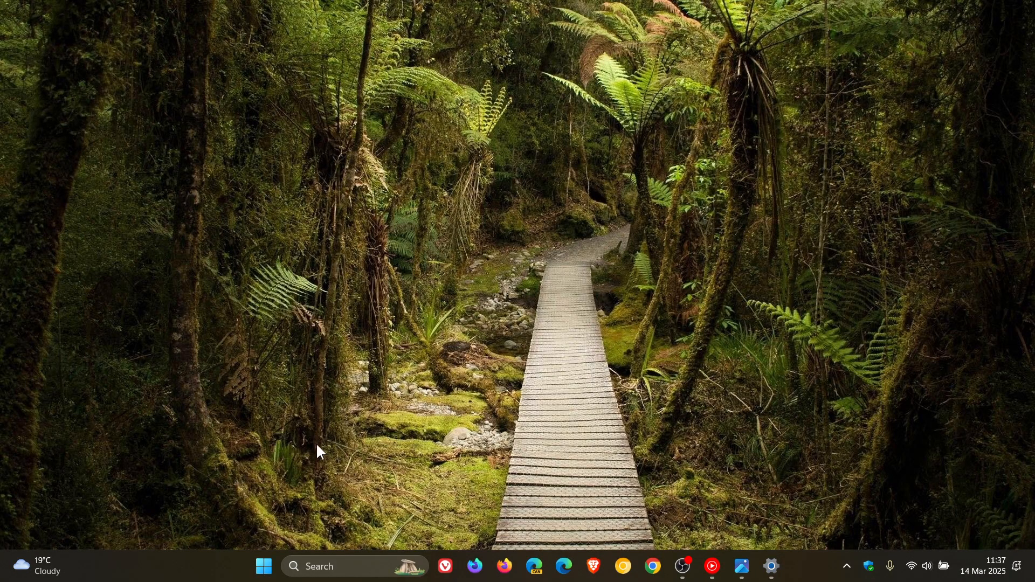
click(323, 566)
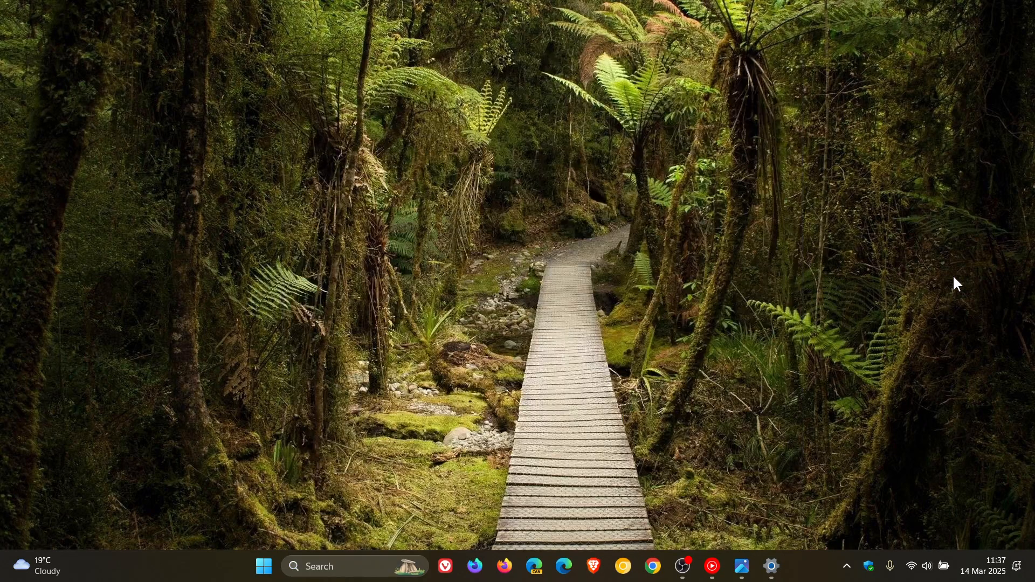
mouse_move(618, 230)
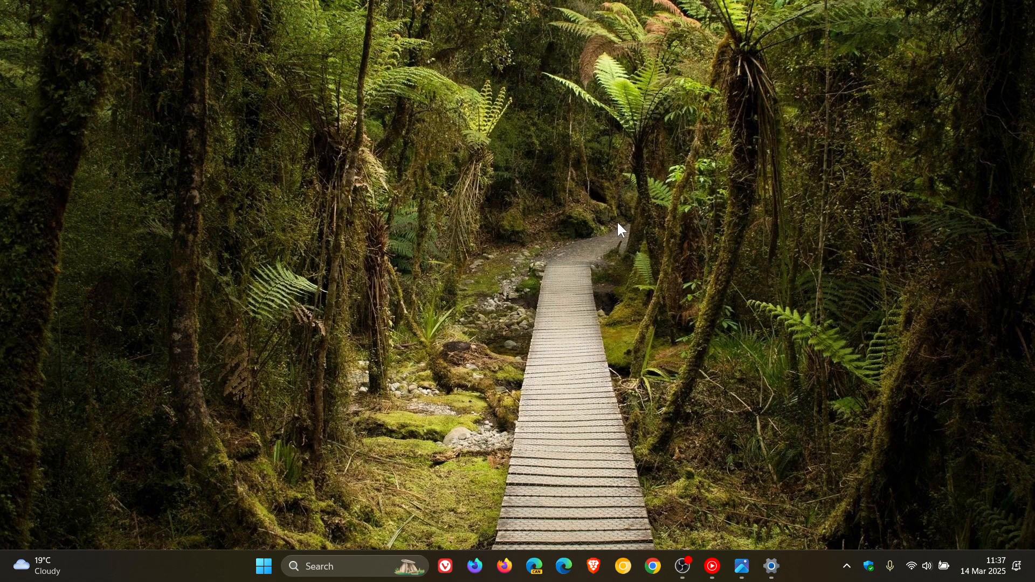